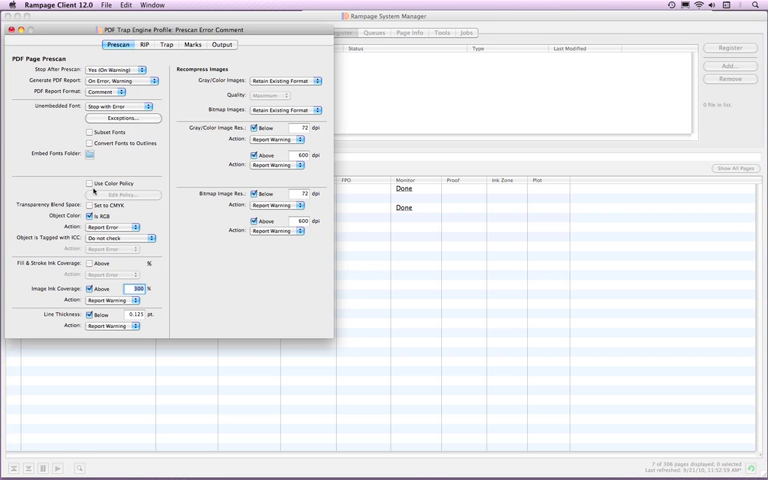
mouse_move(93, 189)
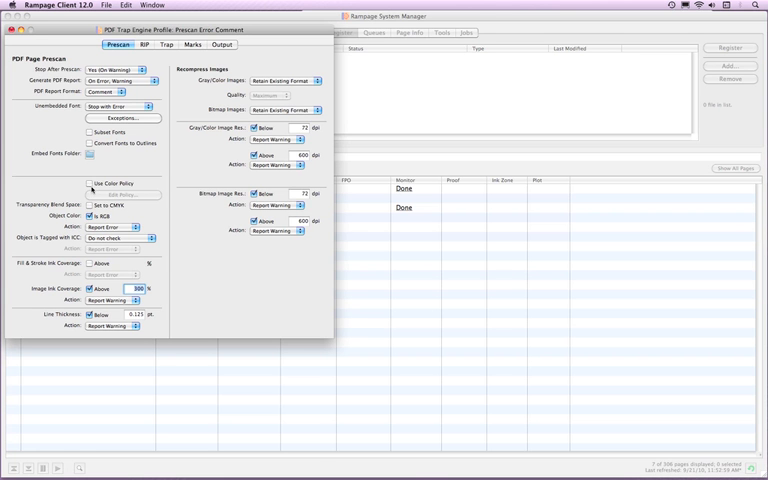
Step: Check Use Color Policy on the Prescan tab of the Prescan Error Comment profile
click(90, 184)
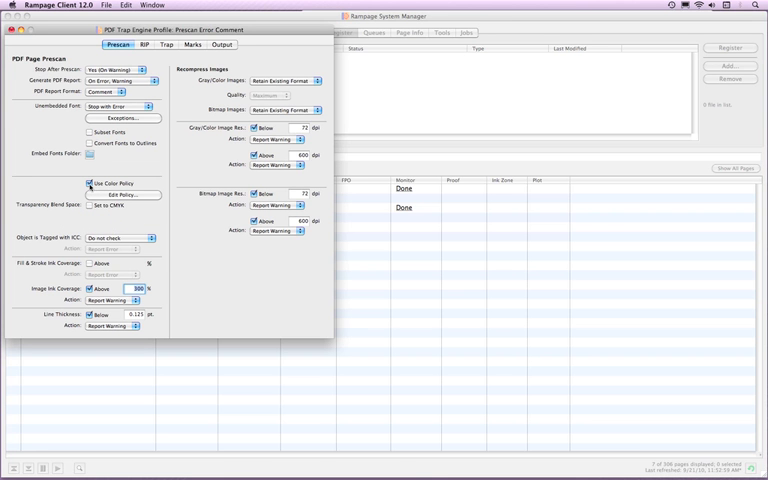
mouse_move(100, 228)
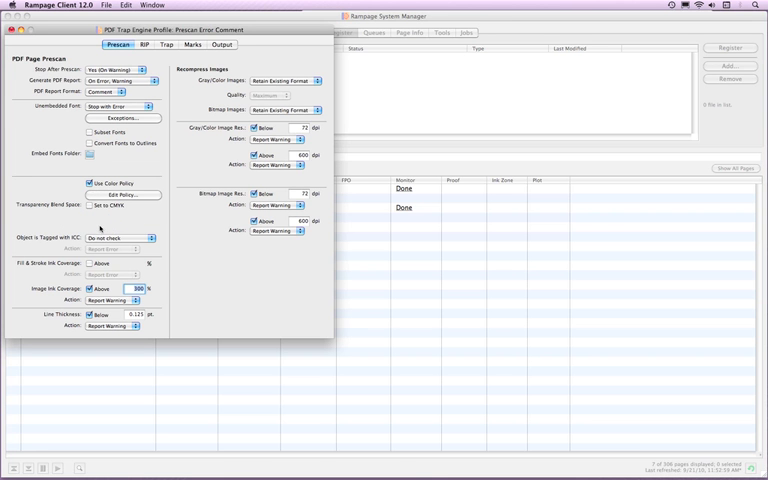
mouse_move(100, 227)
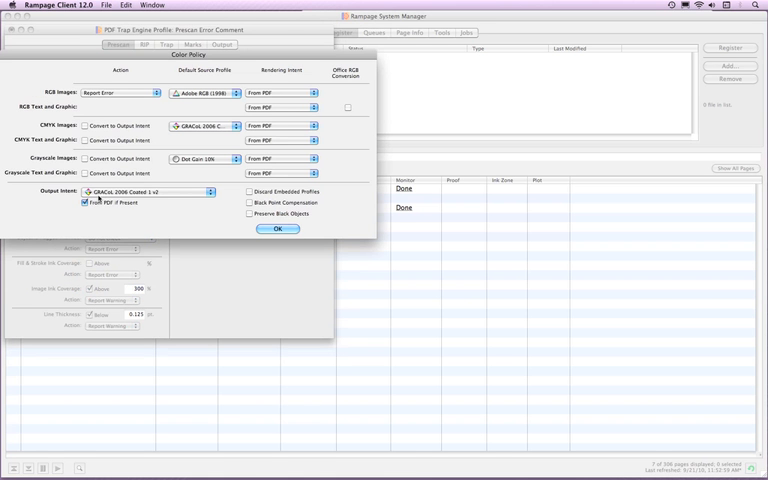
Step: Open the Color Policy settings and the RGB Images Action menu
click(200, 97)
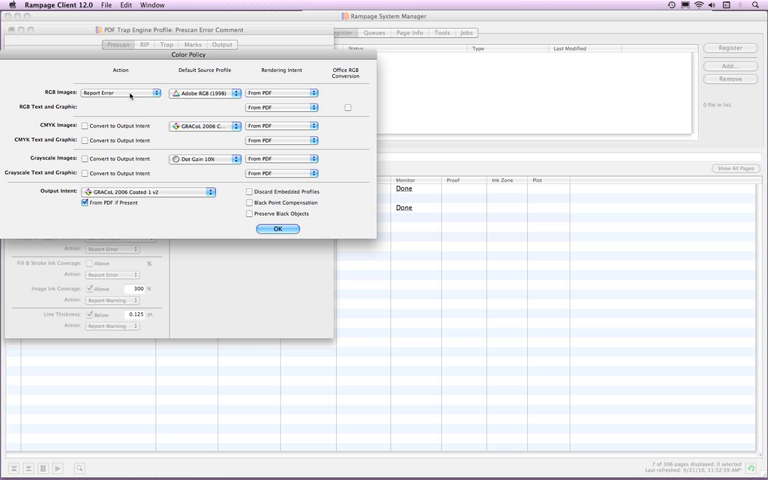
click(145, 92)
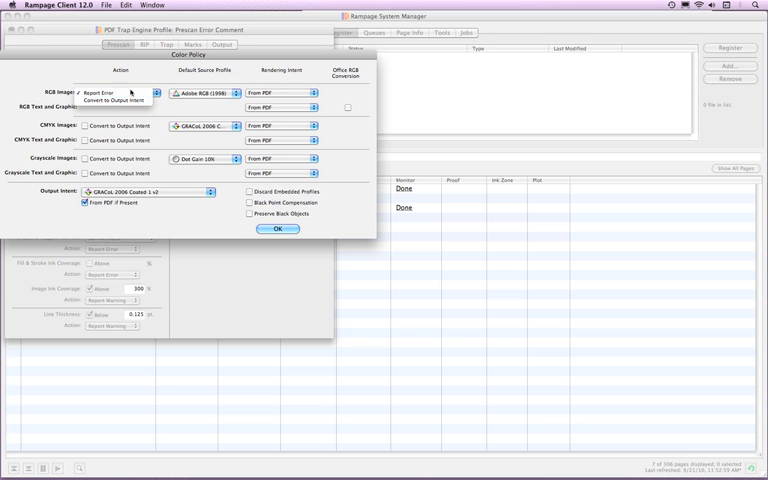
Step: Set RGB Images to Convert to Output Intent with Adobe RGB (1998) as source profile
click(118, 92)
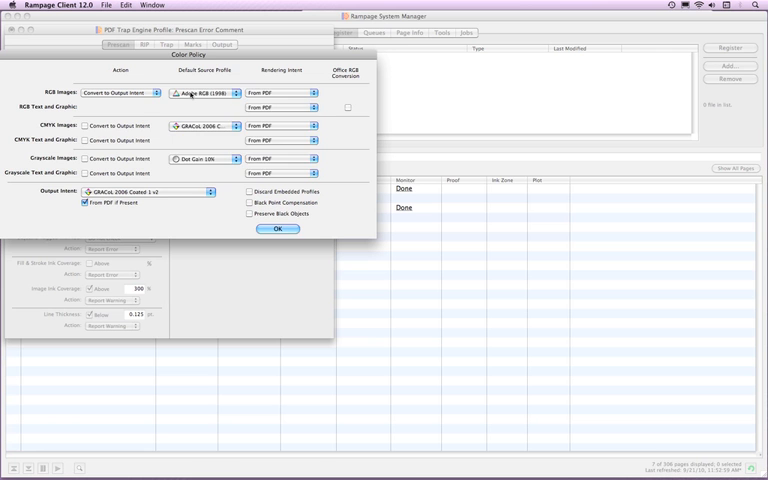
click(203, 92)
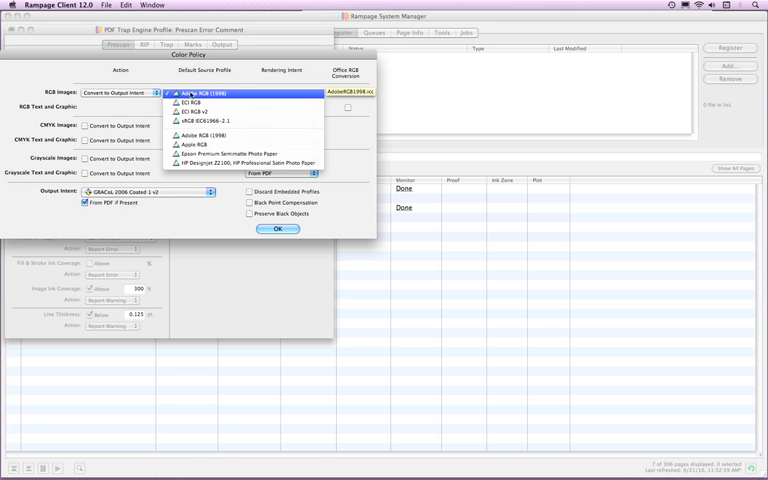
click(230, 93)
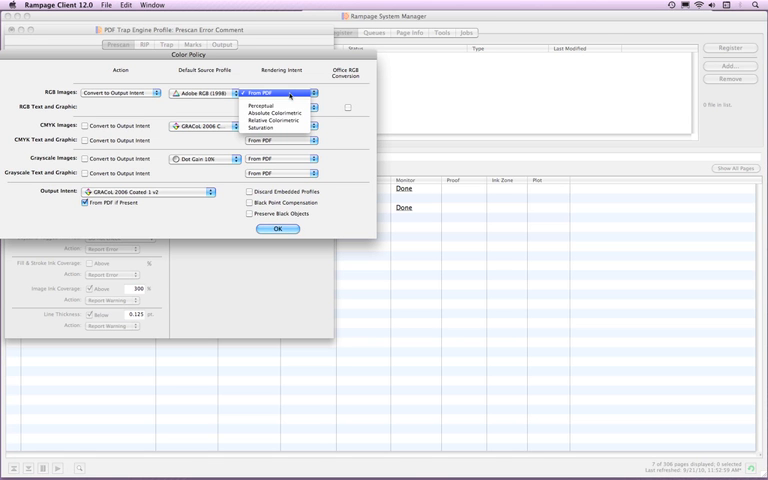
click(283, 92)
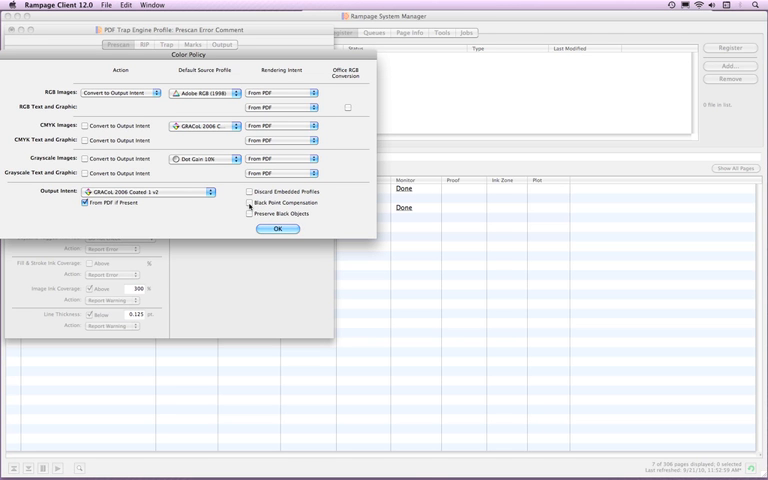
Step: Enable Black Point Compensation in the Color Policy dialog
click(250, 202)
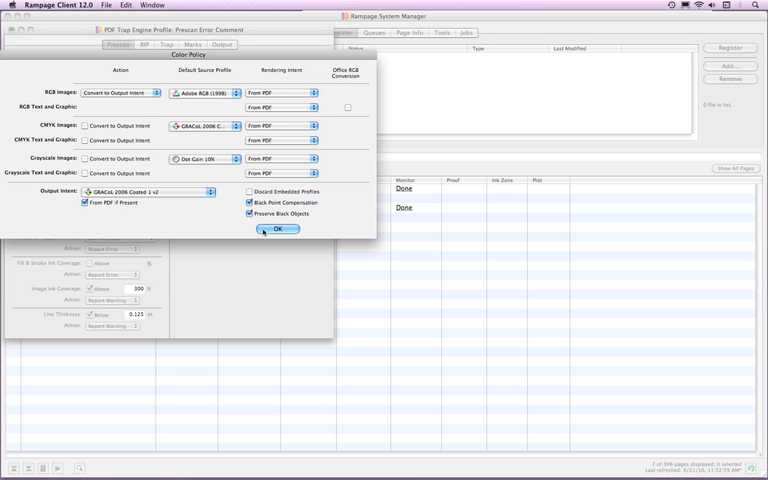
Step: Confirm the Color Policy dialog with OK, returning to the Prescan options
click(277, 229)
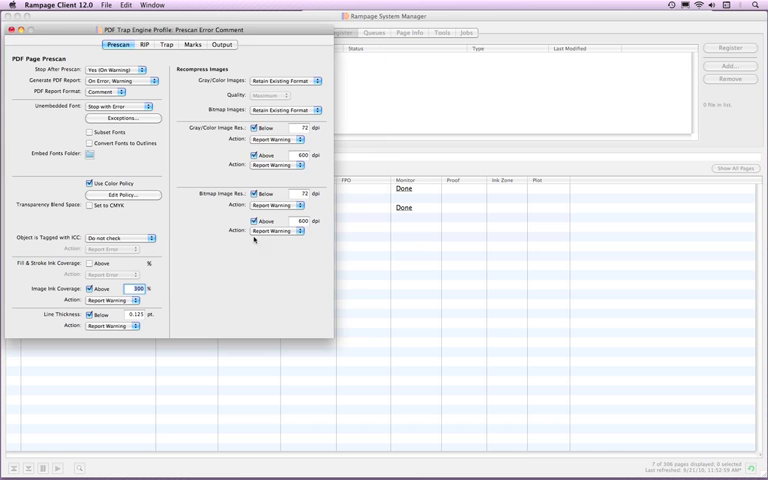
mouse_move(213, 290)
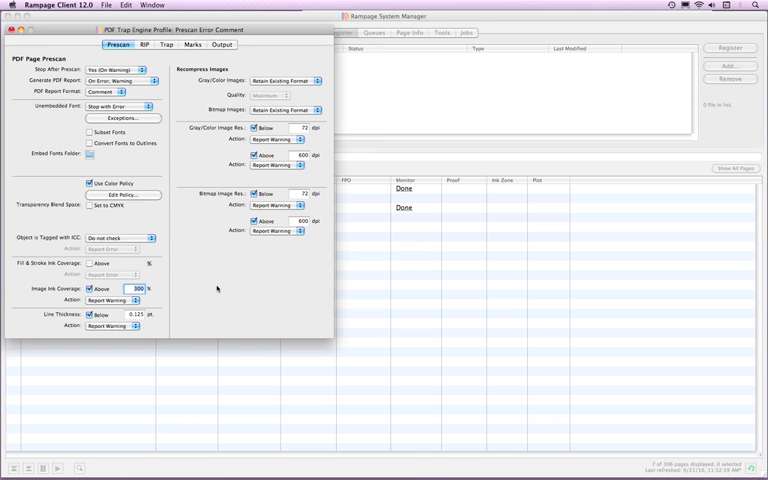